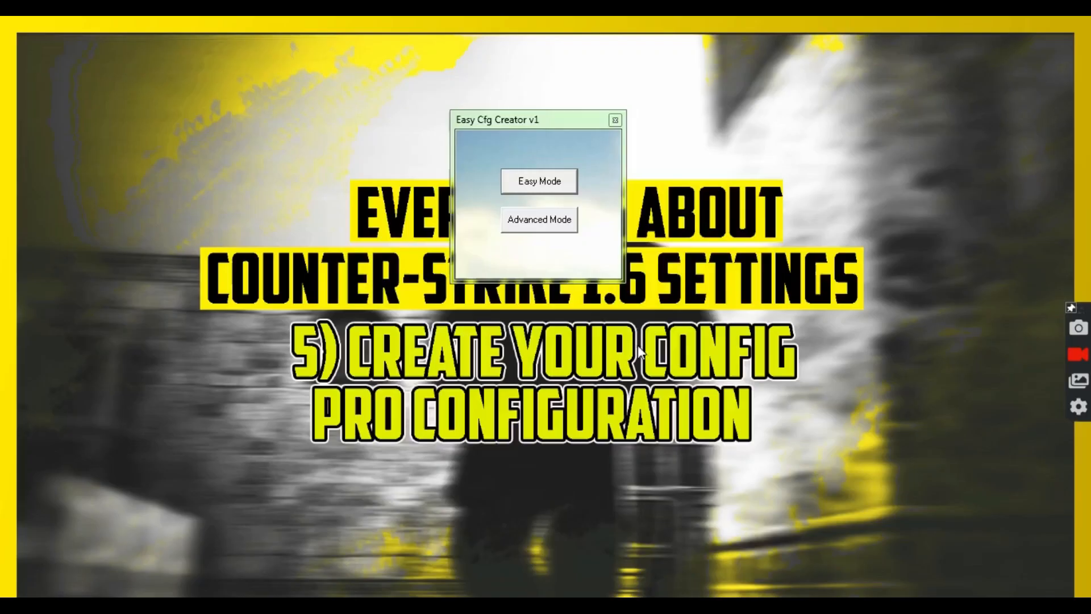
In advanced mode, choose a medium red crosshair with dynamic and observer crosshair set to 0
click(539, 219)
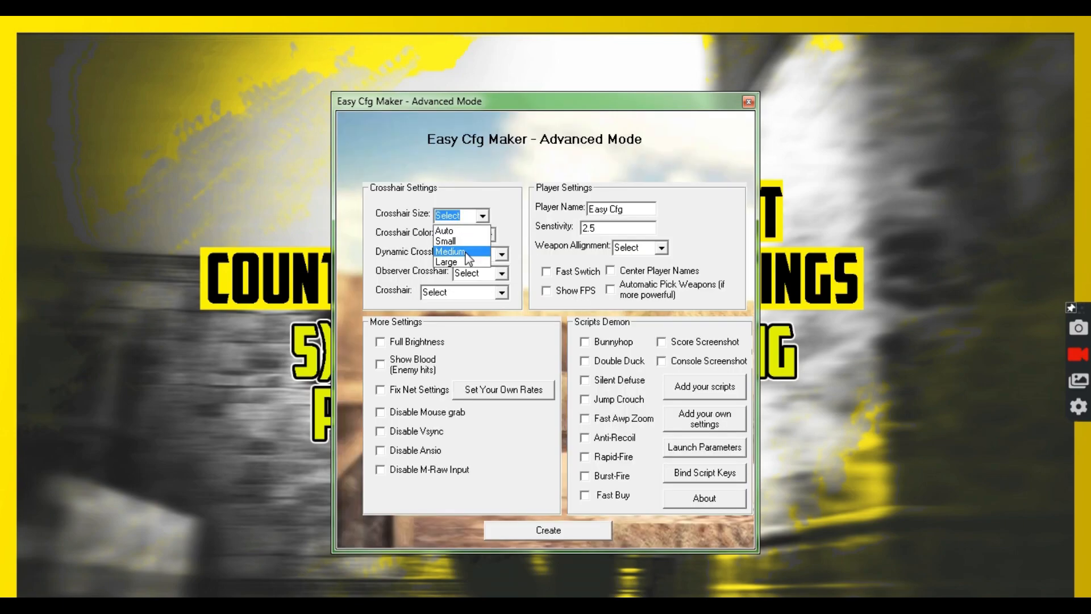
click(450, 251)
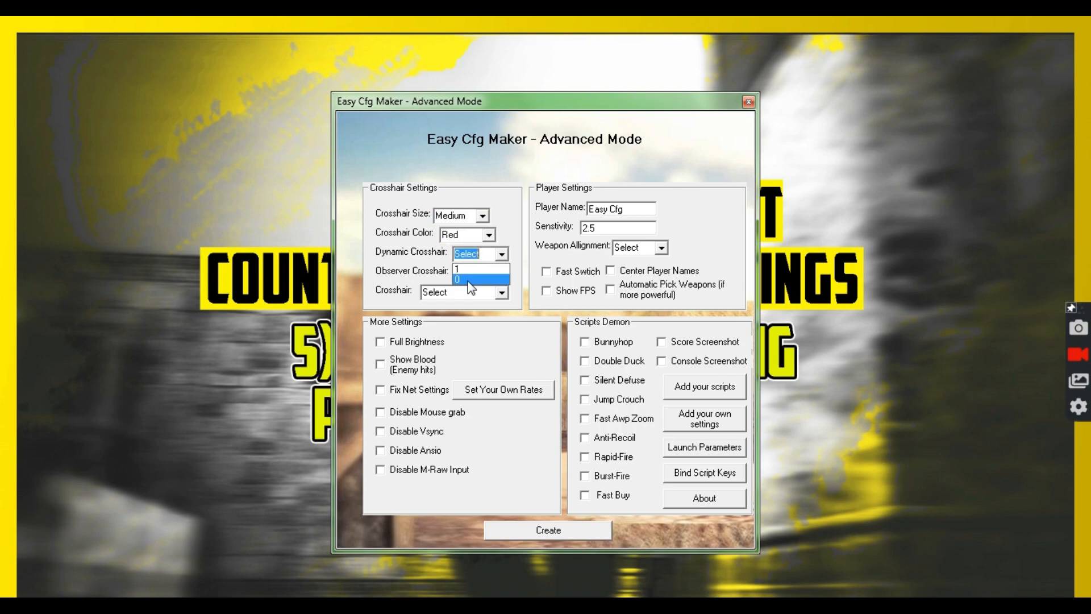
click(479, 277)
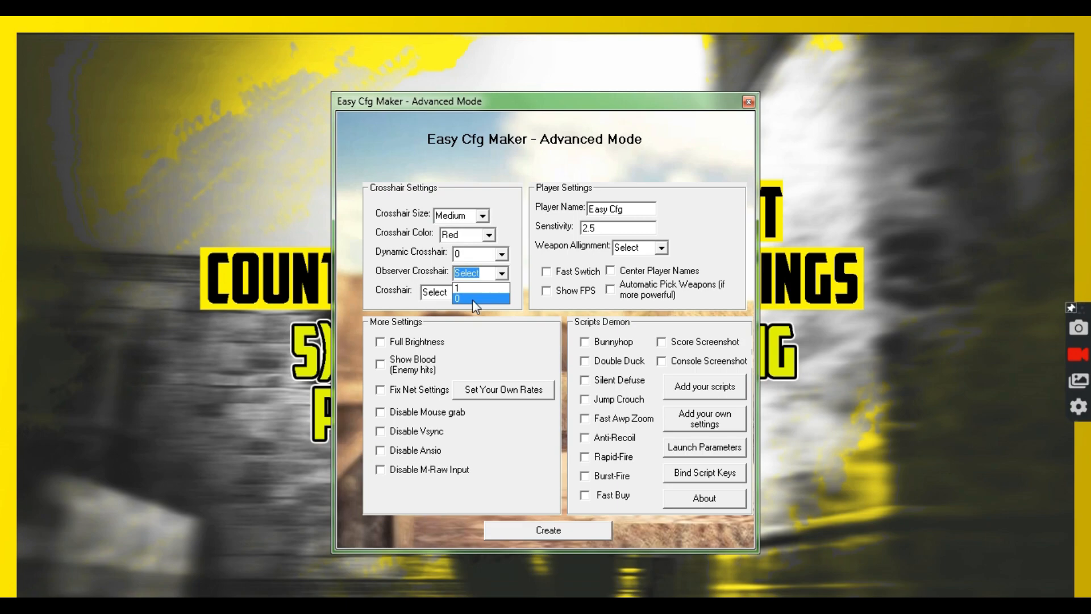
click(462, 286)
text(subscribe)
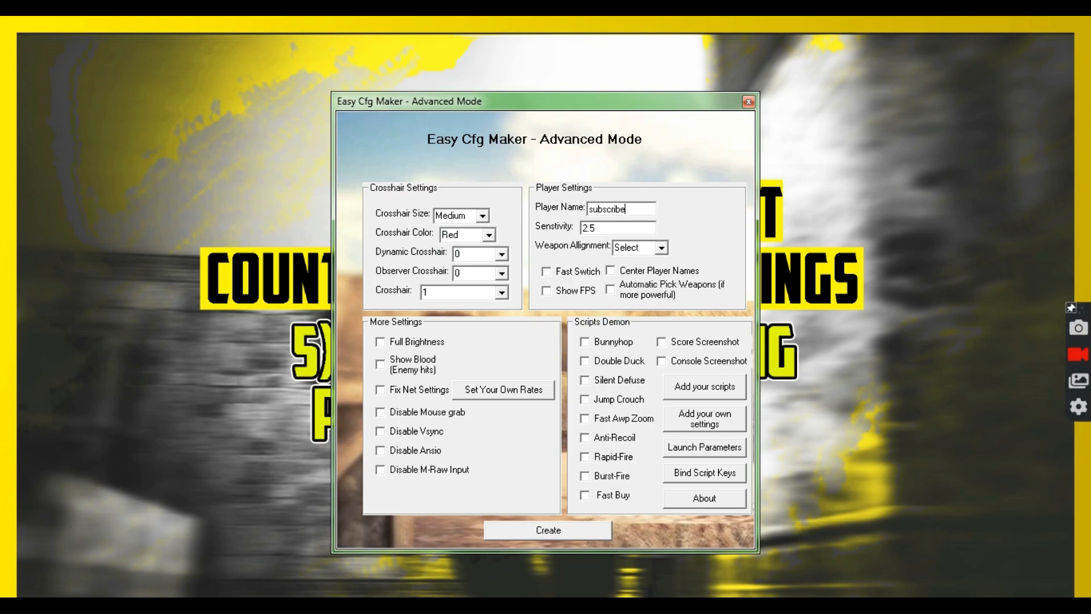
Set sensitivity 1.8 and enable fast weapon switch, FPS display and centered player names
triple_click(614, 228)
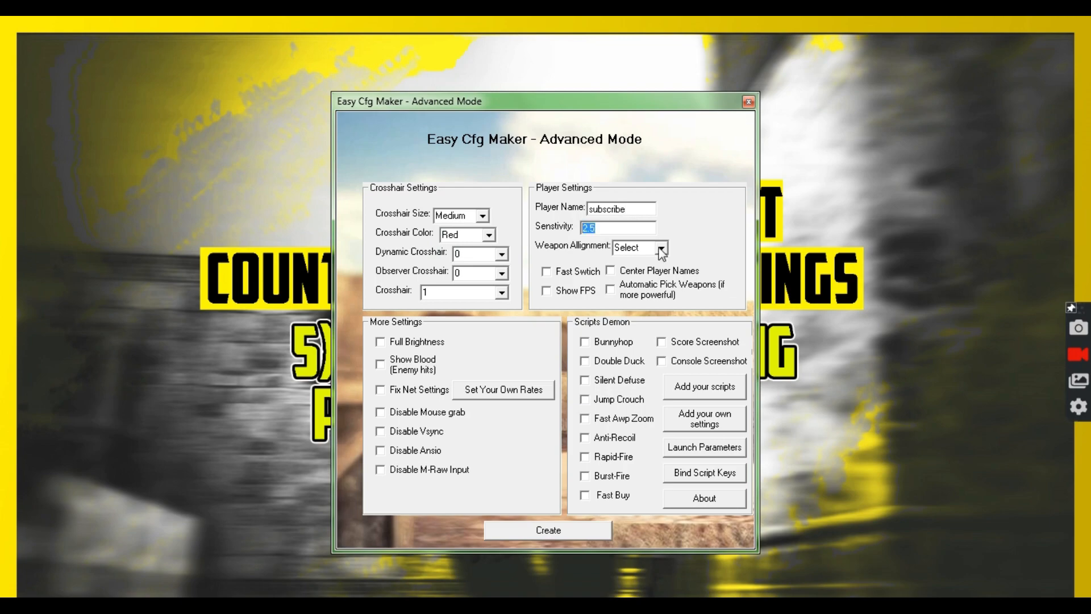
text(1.8)
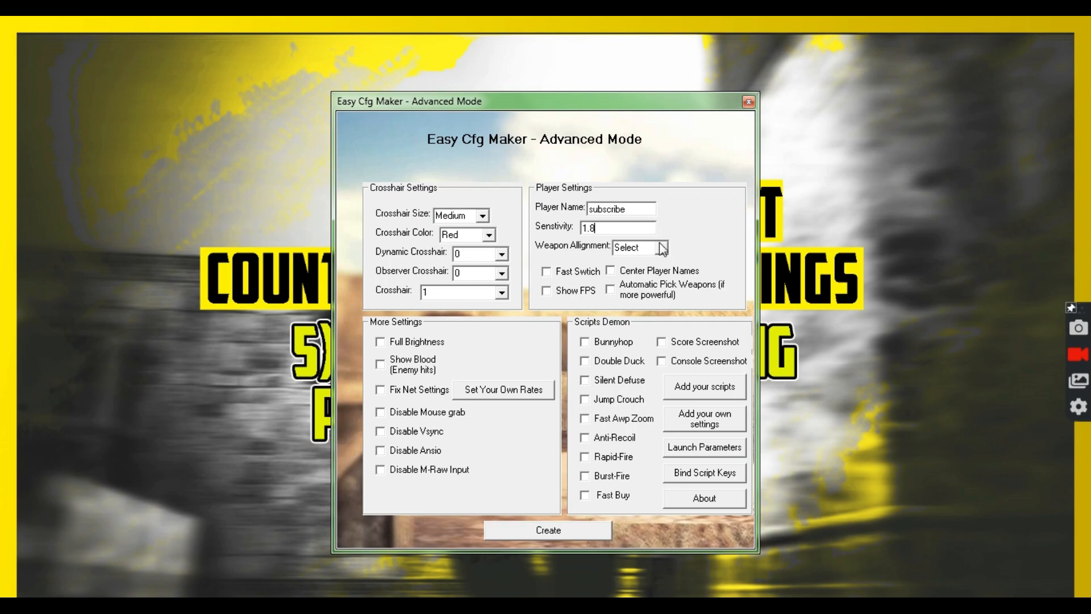
click(547, 270)
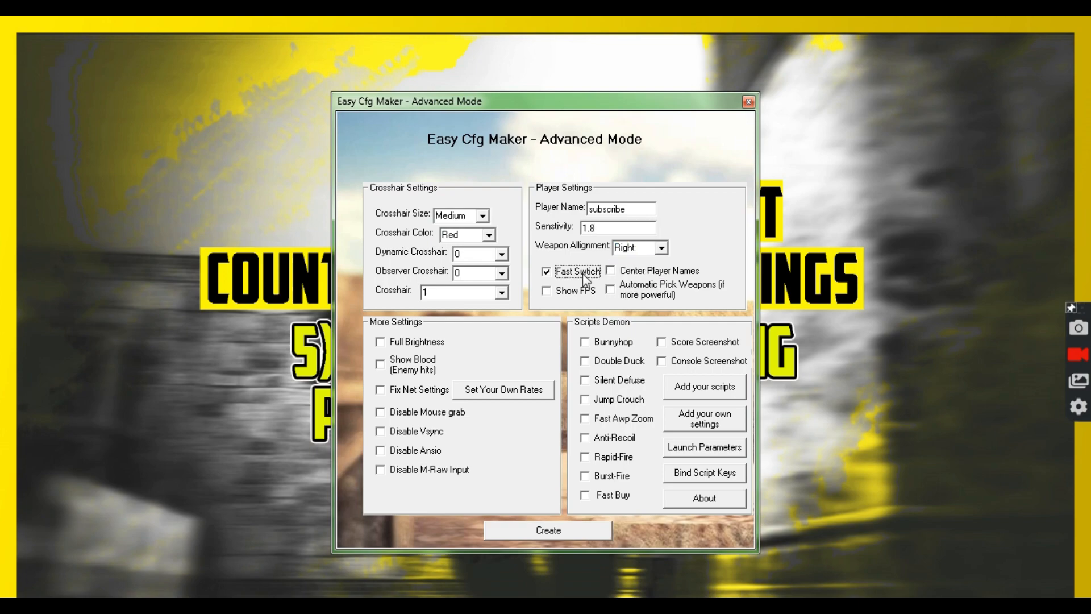
click(546, 290)
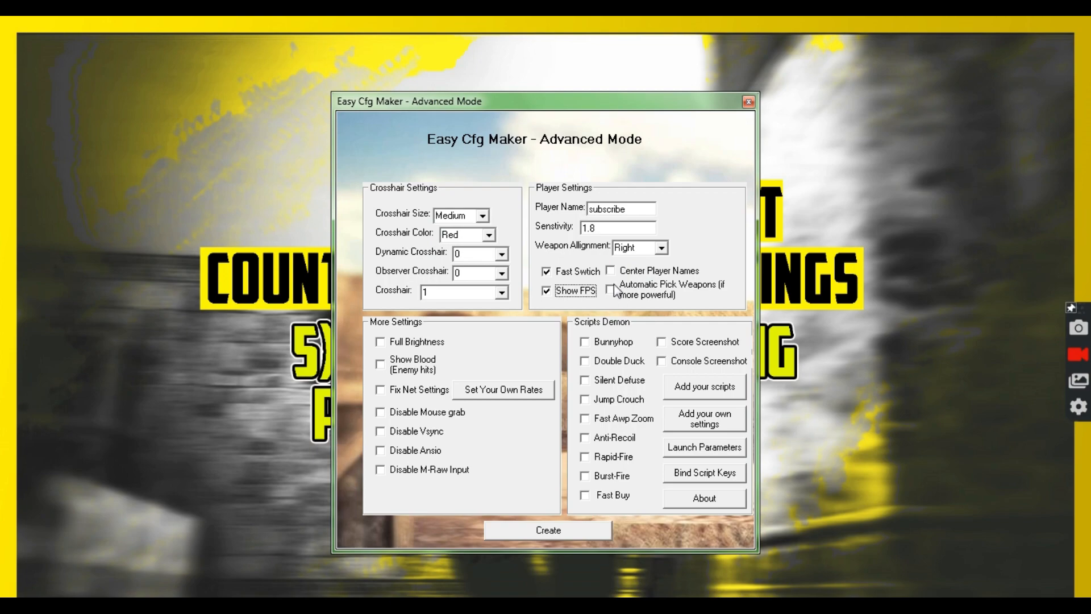
click(610, 271)
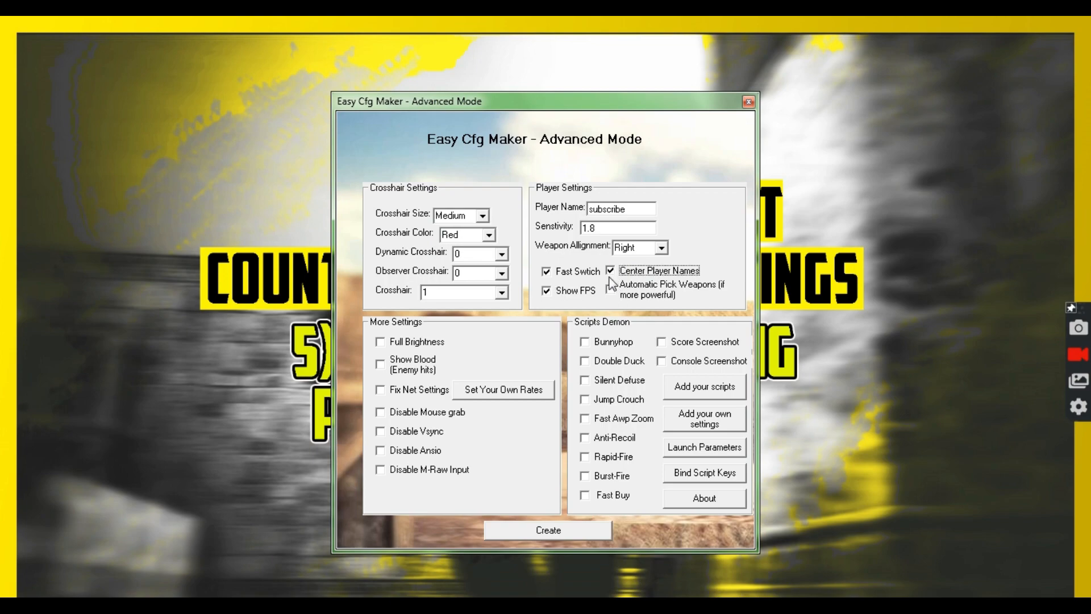
Enable full brightness and blood, and disable mouse grab and vertical sync
click(381, 342)
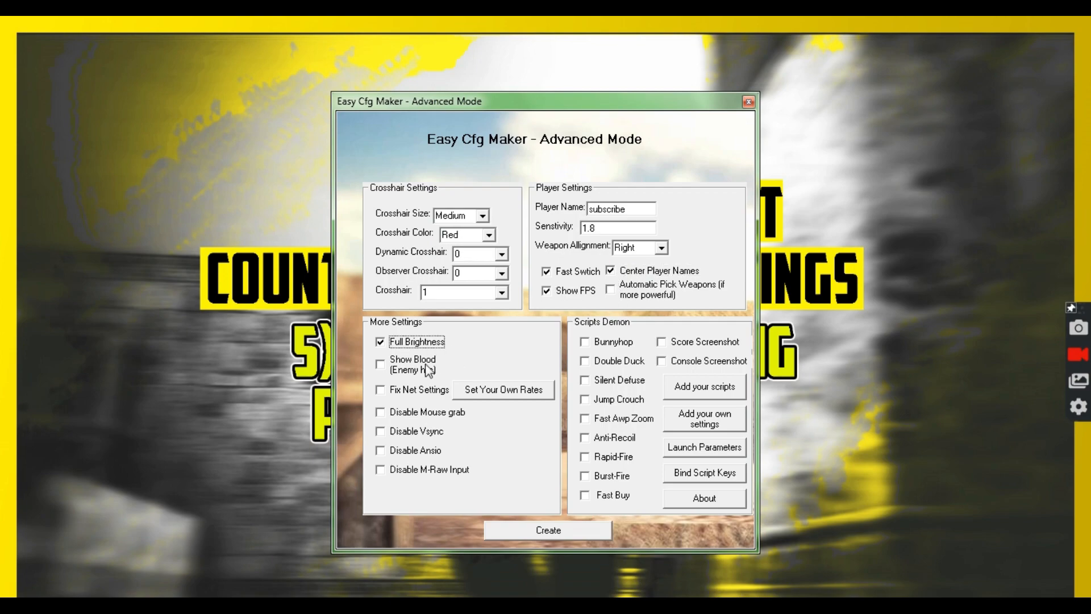
mouse_move(423, 374)
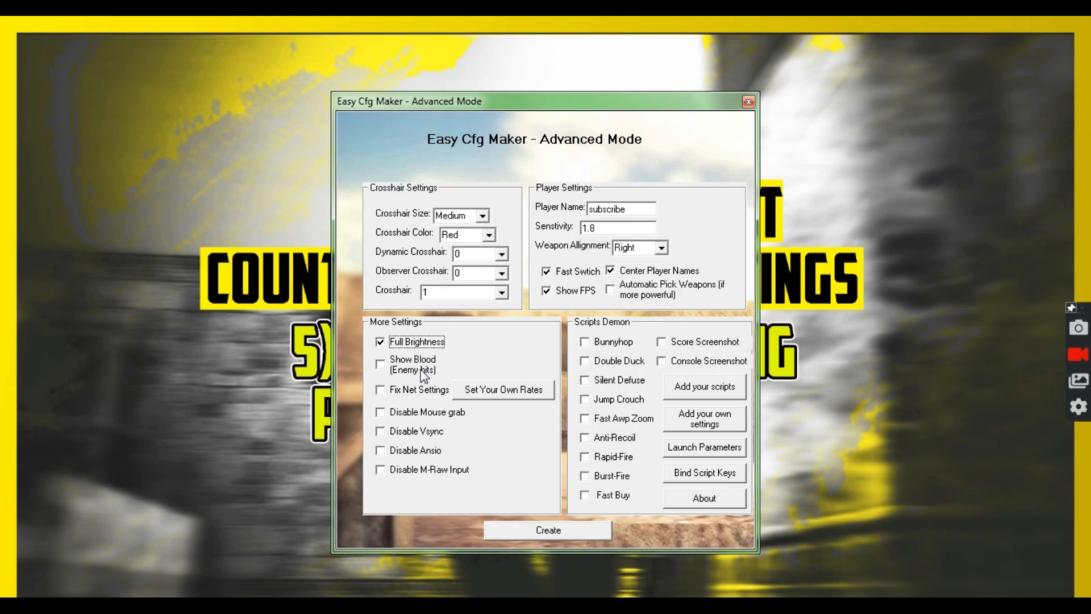
click(380, 363)
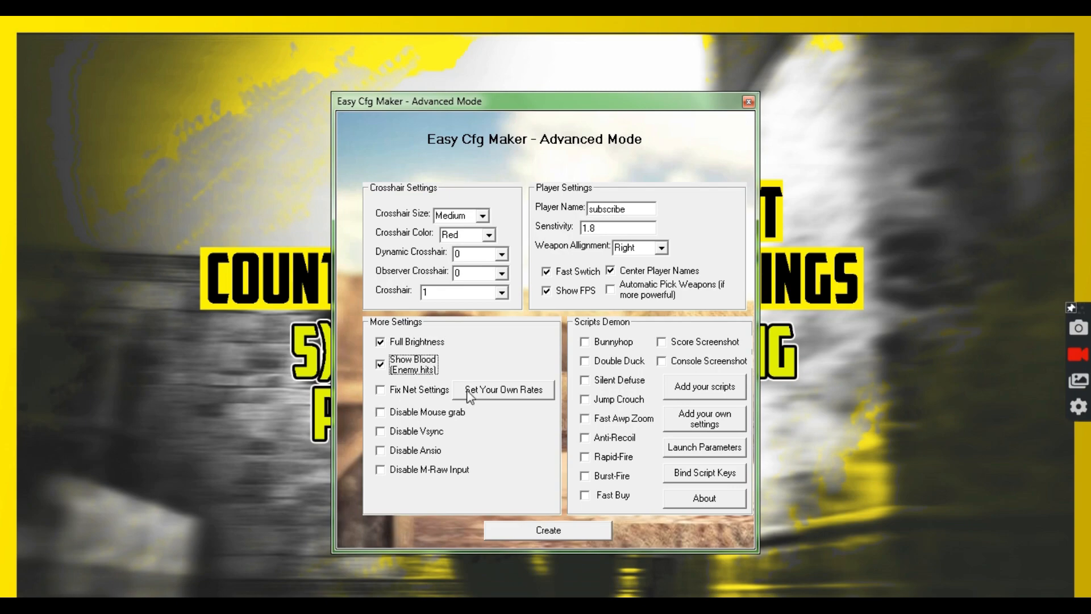
click(379, 411)
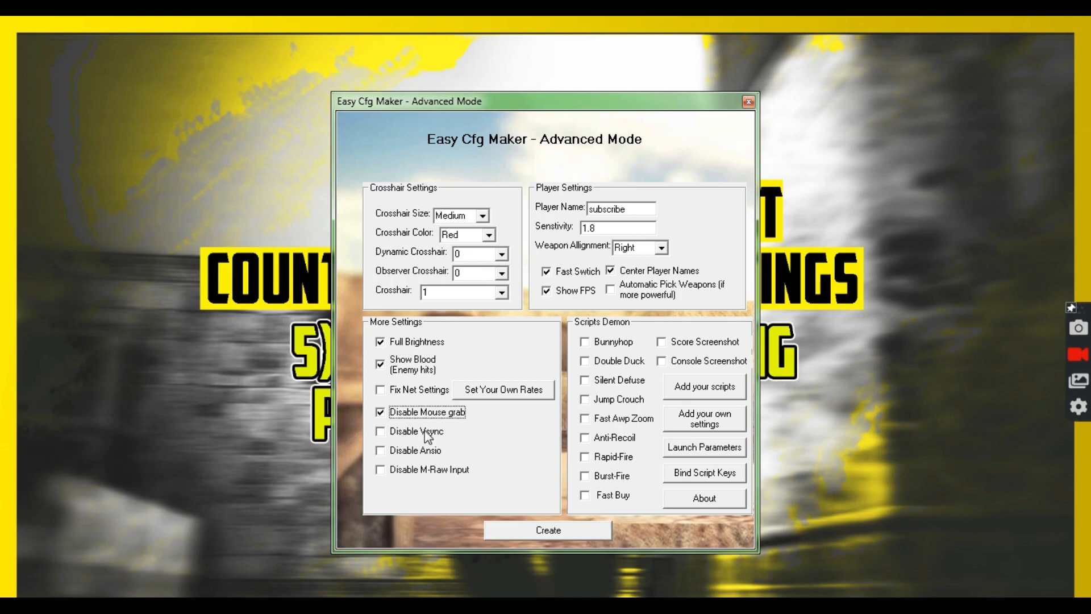
click(381, 431)
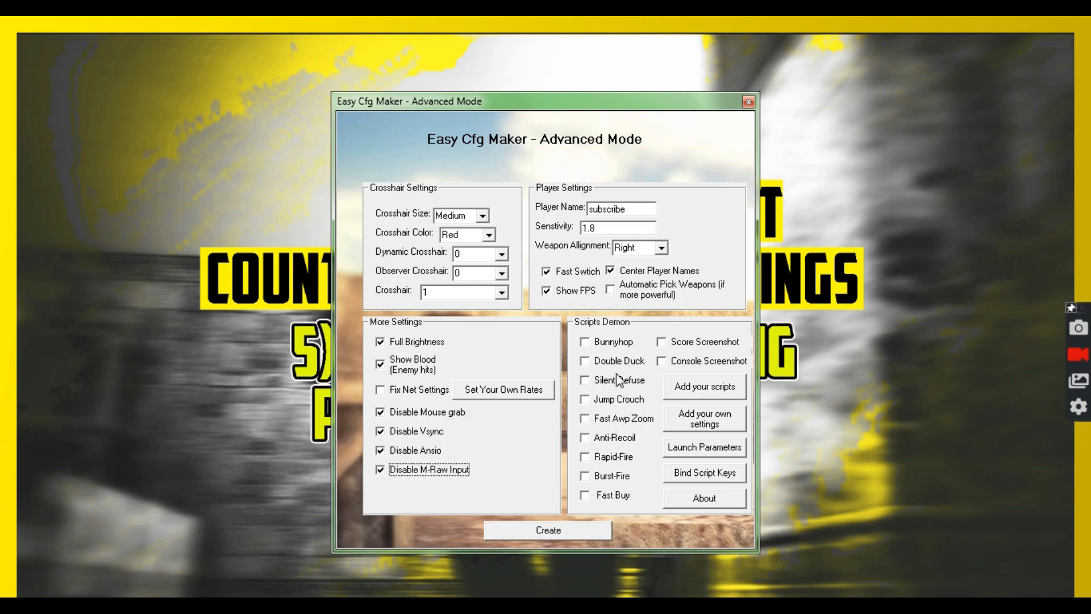
mouse_move(668, 397)
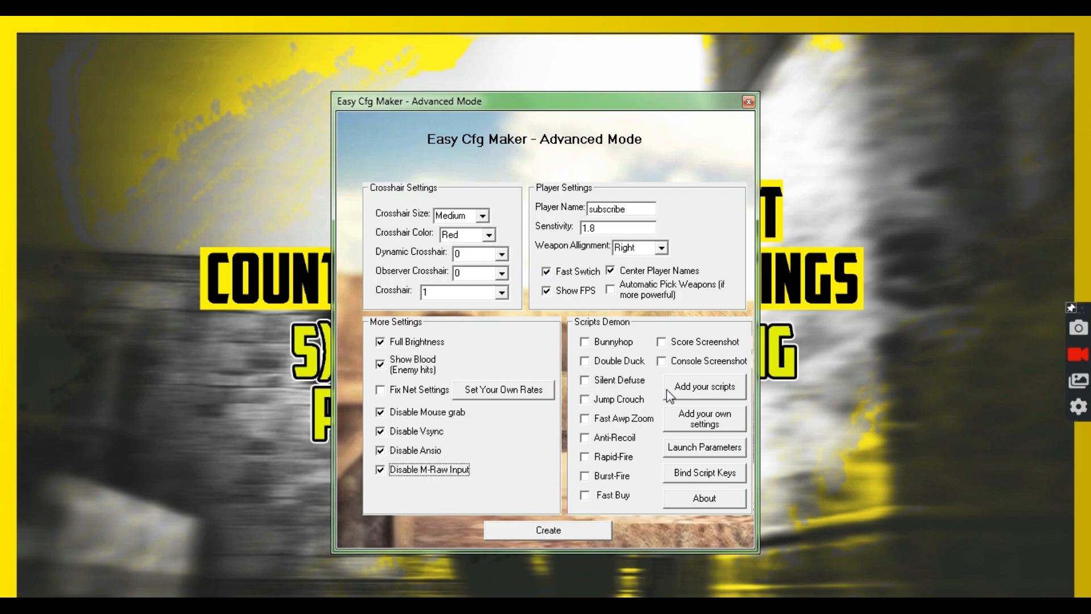
mouse_move(705, 400)
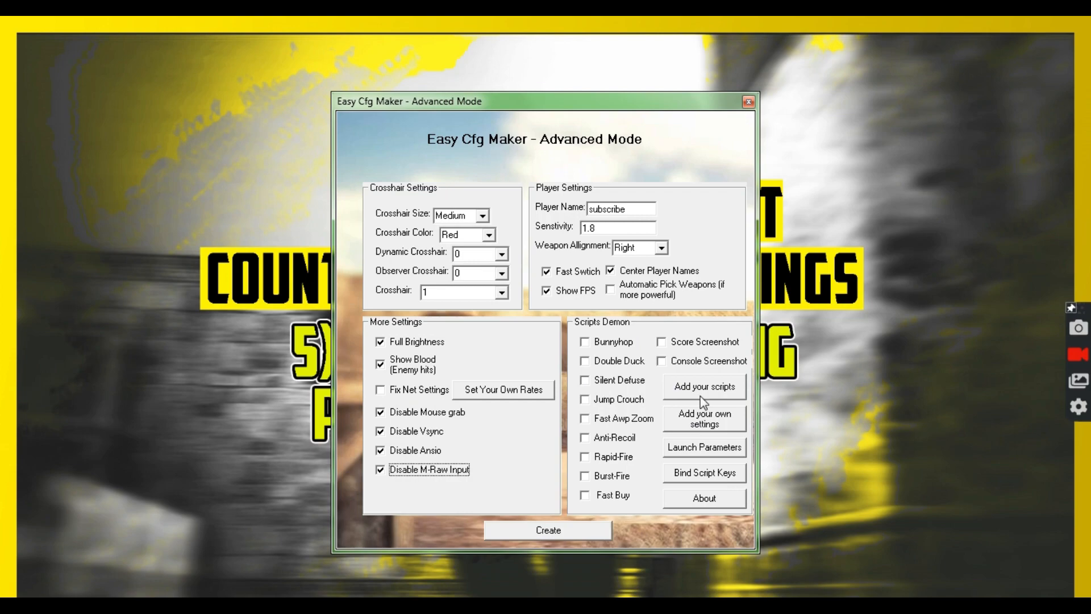
mouse_move(611, 264)
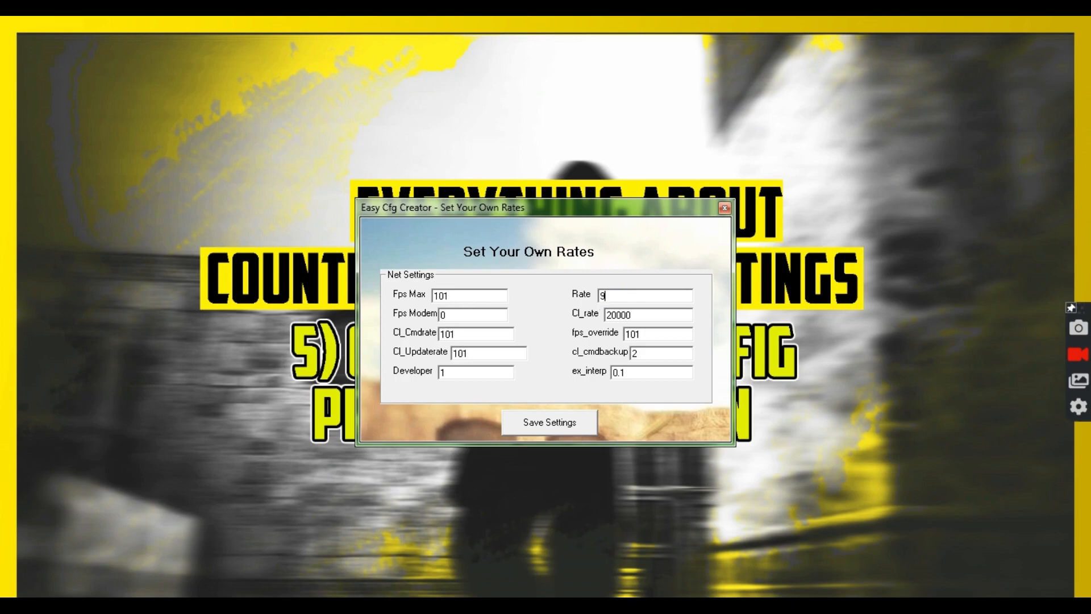
Enter rate 999999, fps_override 1 and rates of 120, then save the custom rate values
text(99999)
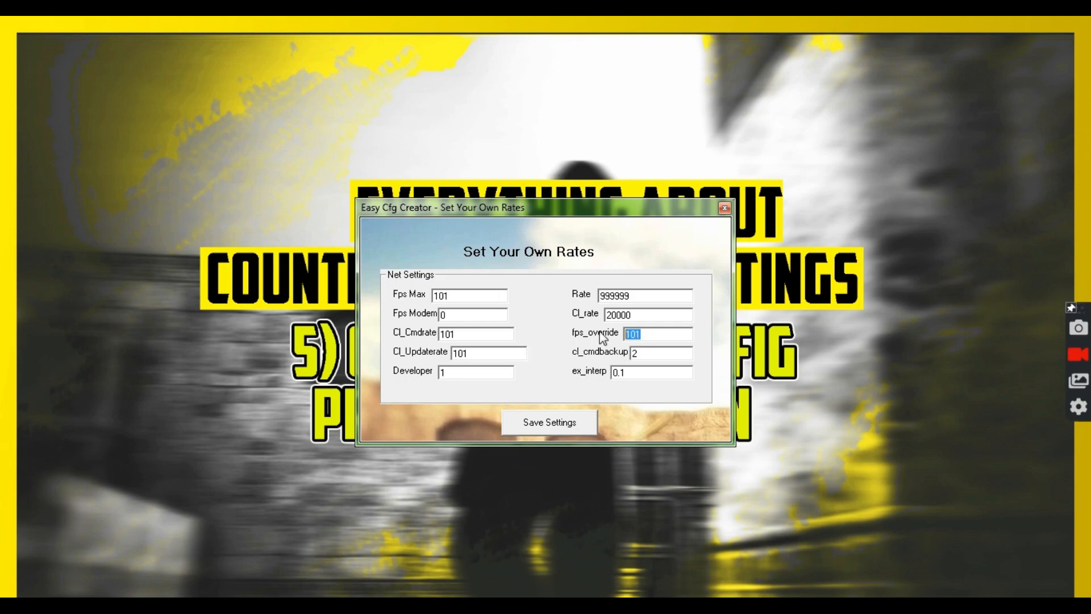
click(658, 353)
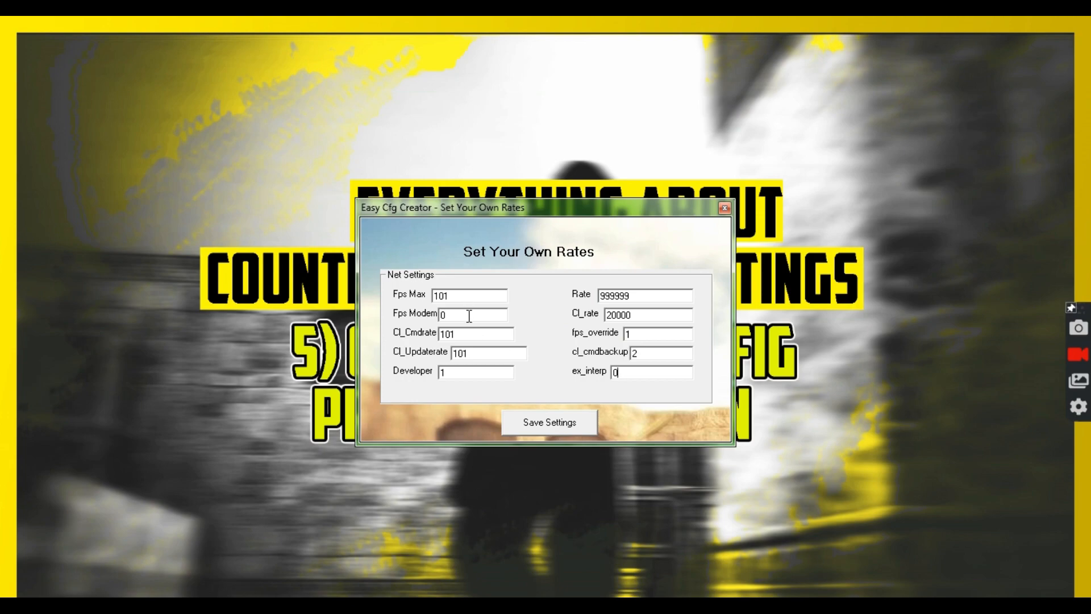
text(1)
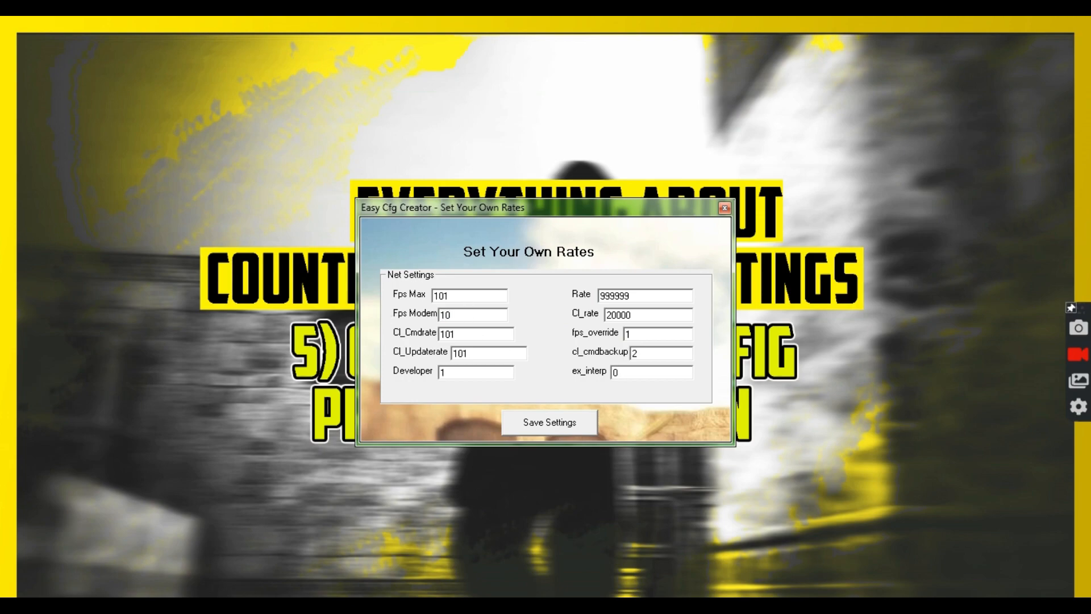
text(120)
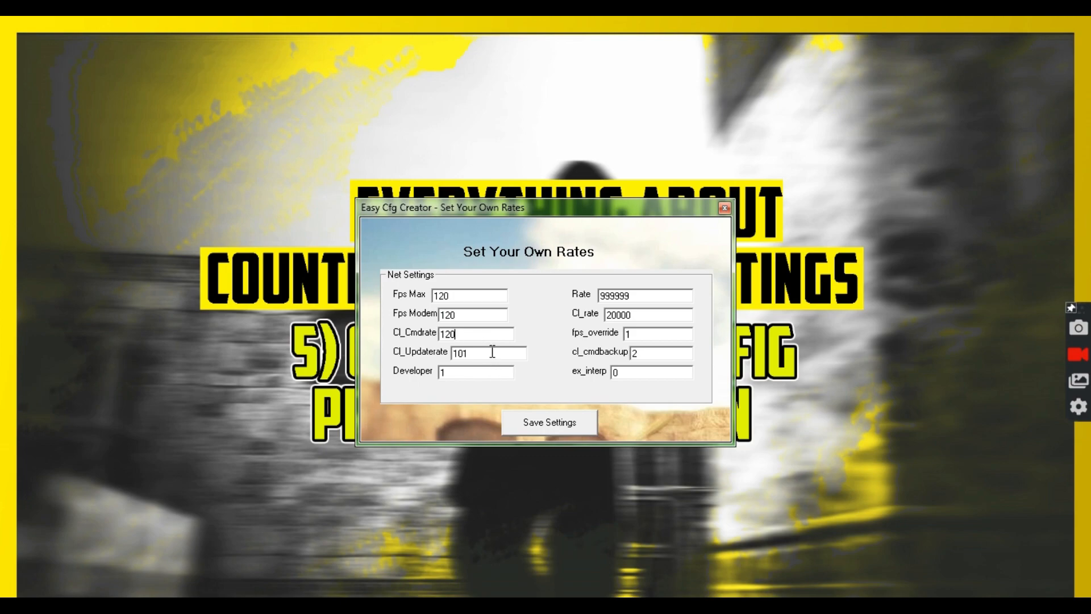
text(120)
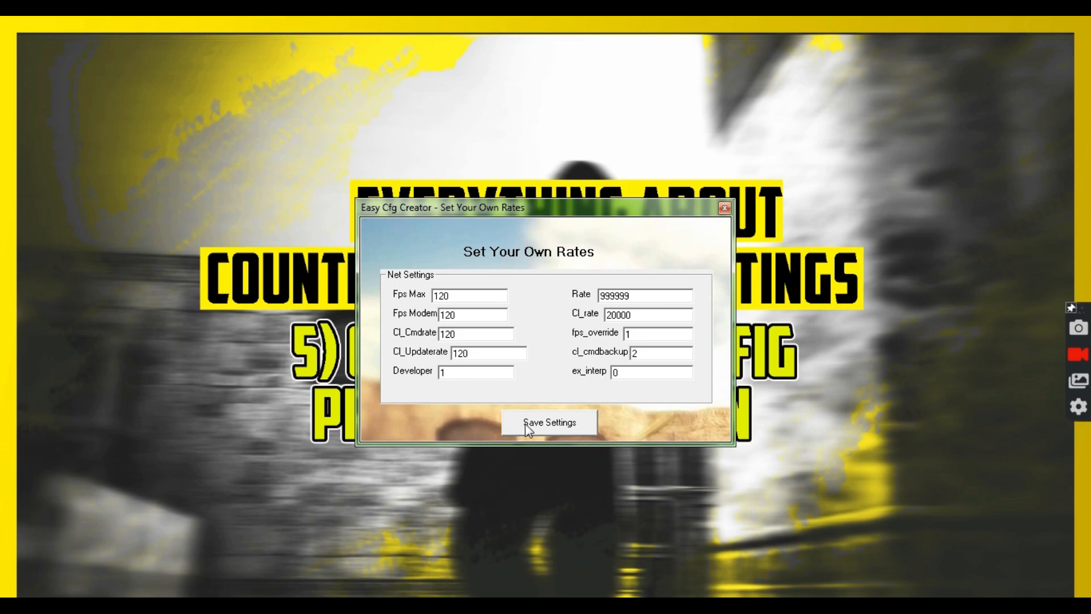
click(548, 422)
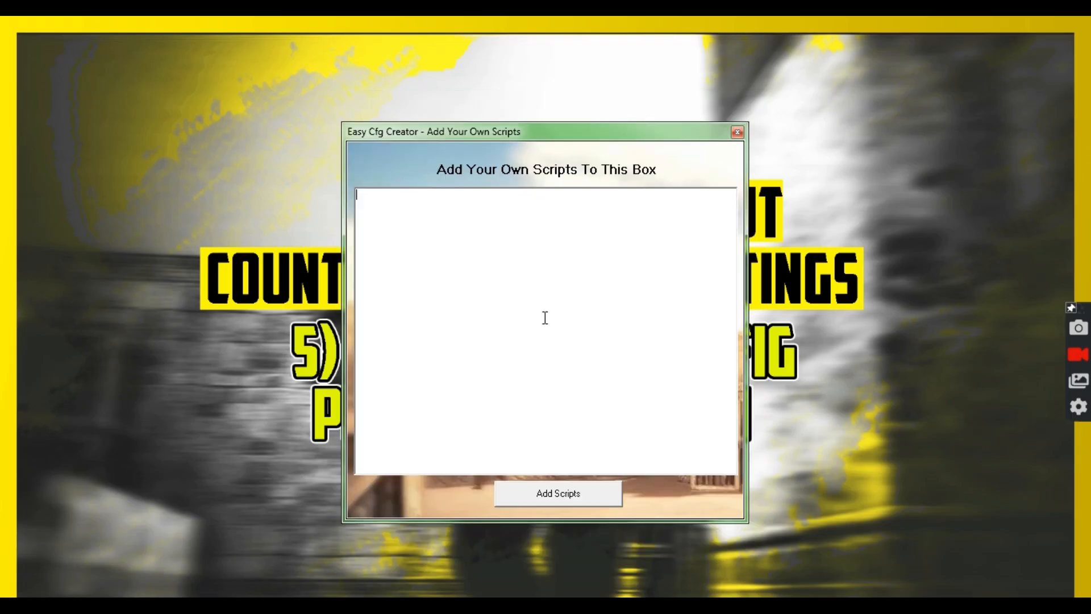
mouse_move(604, 459)
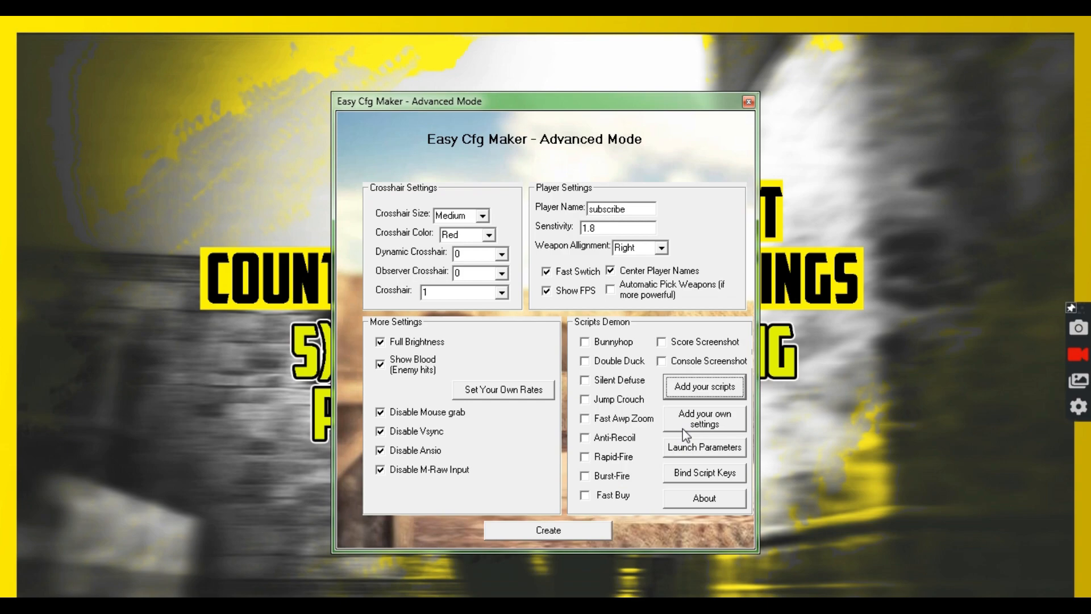
mouse_move(688, 432)
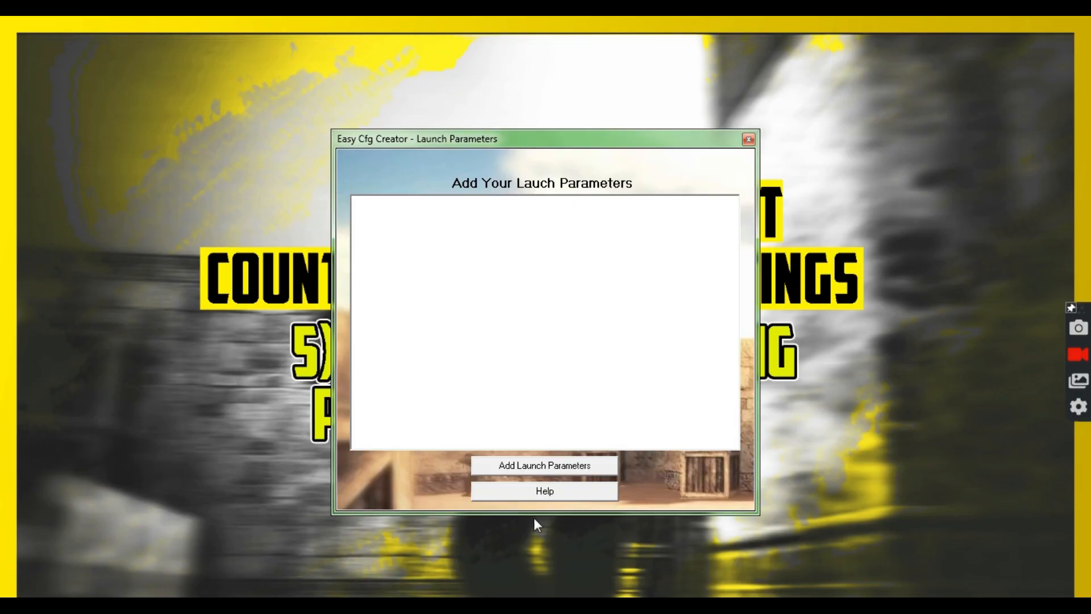
mouse_move(526, 469)
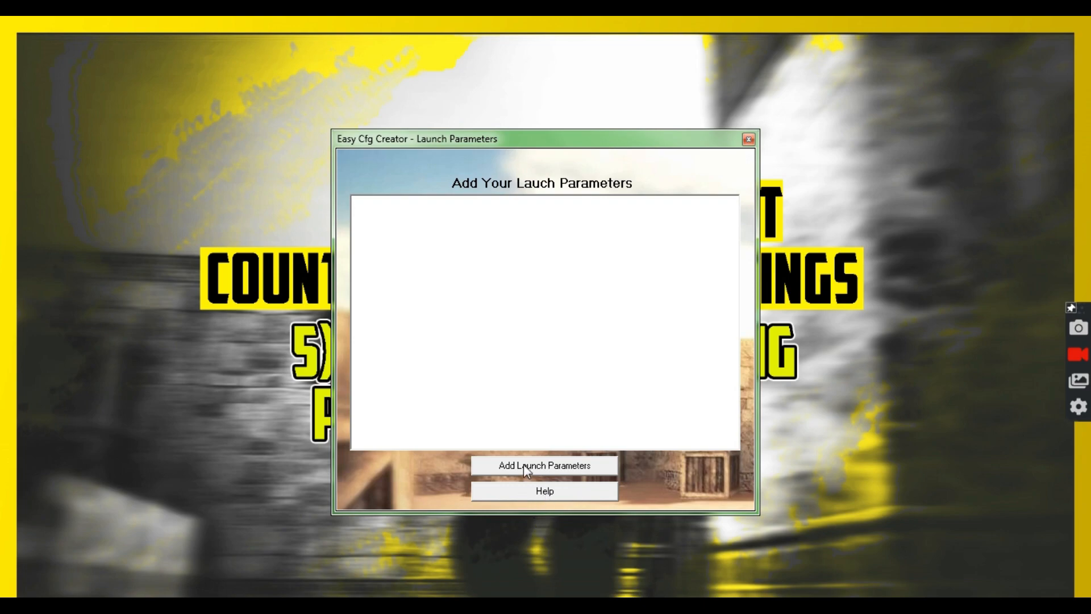
Create the LaunchParameters.bat file in Downloads and dismiss the file-created notice
click(545, 465)
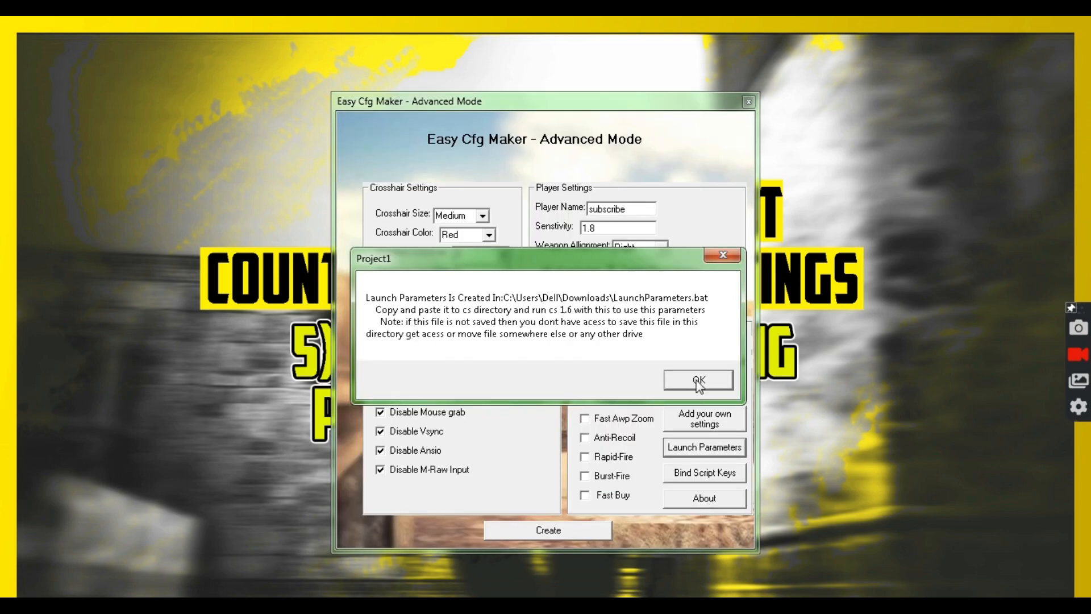
click(698, 380)
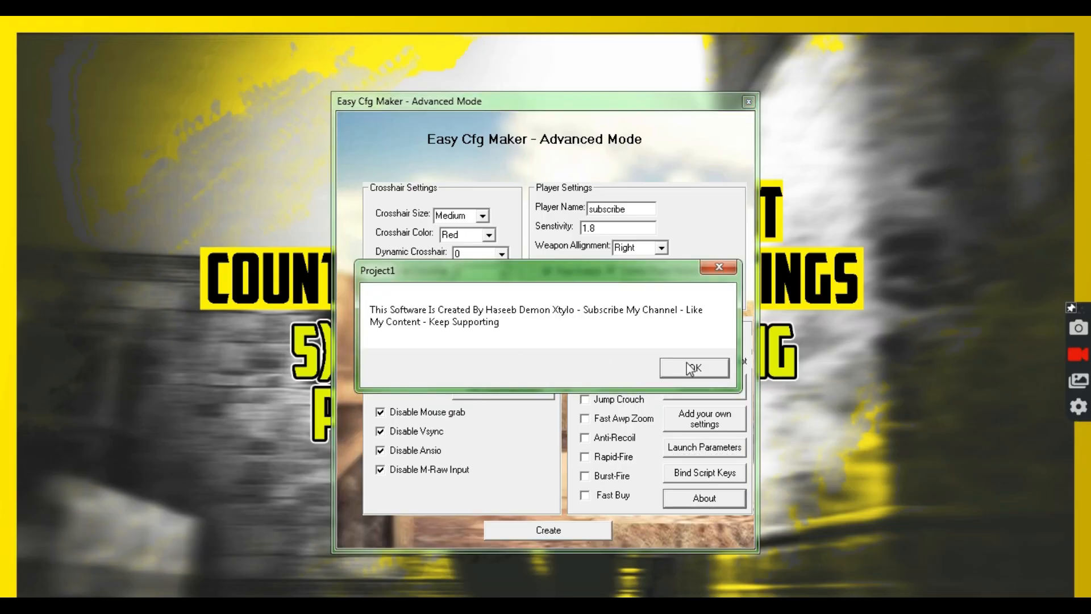
click(694, 367)
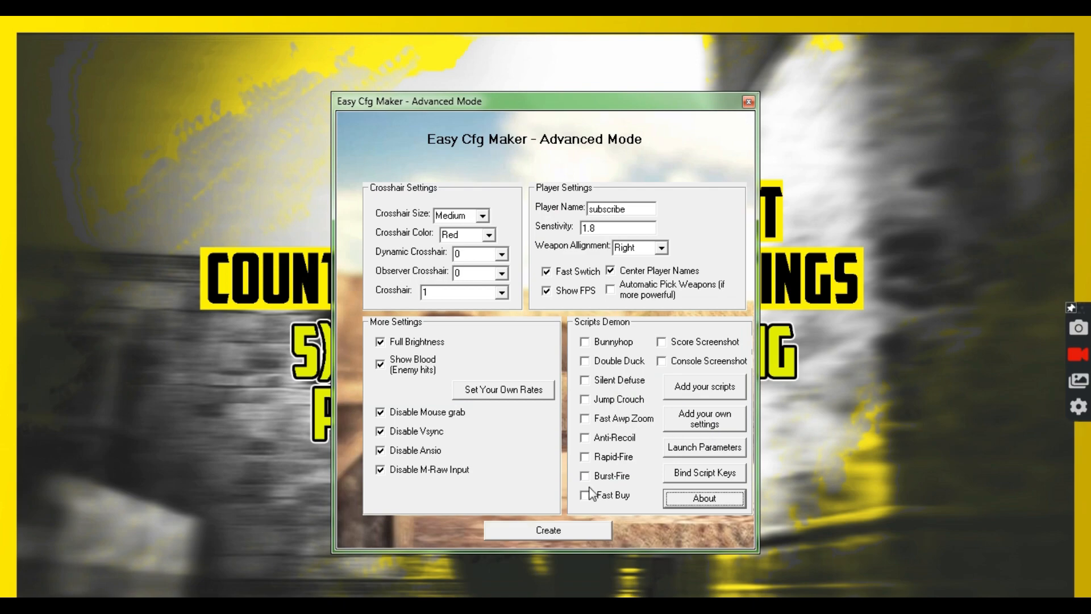
mouse_move(571, 537)
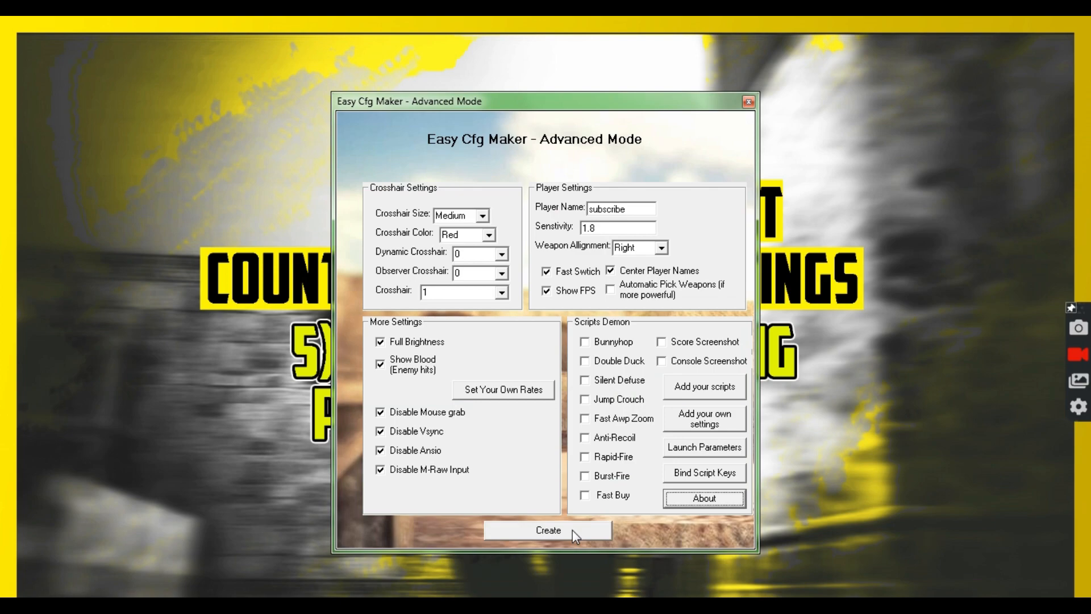
Generate EASY CFG.cfg in Downloads from all the chosen settings
click(548, 530)
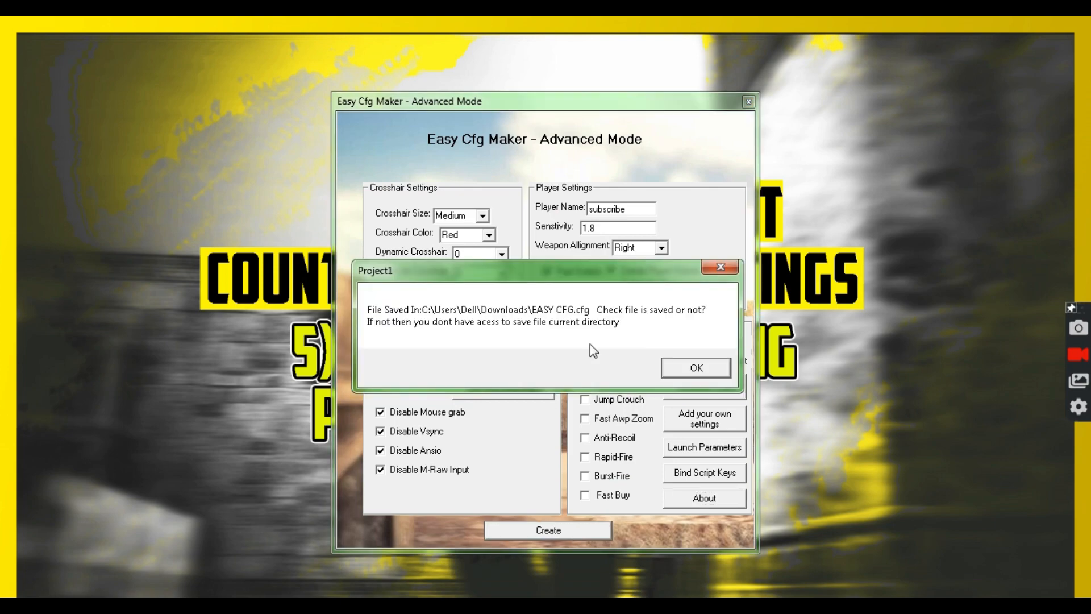
mouse_move(518, 337)
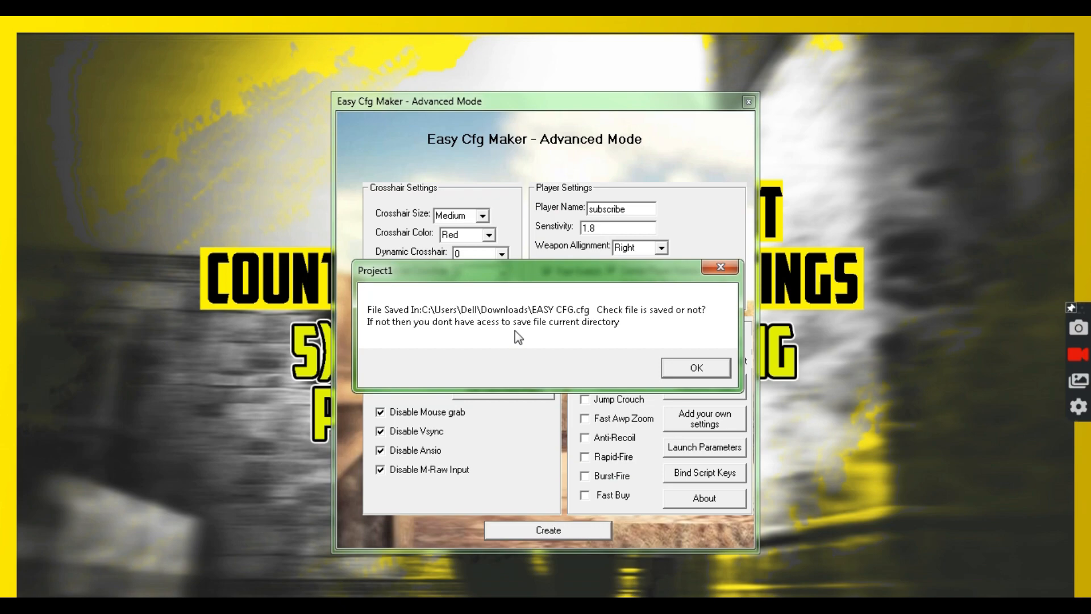
mouse_move(573, 324)
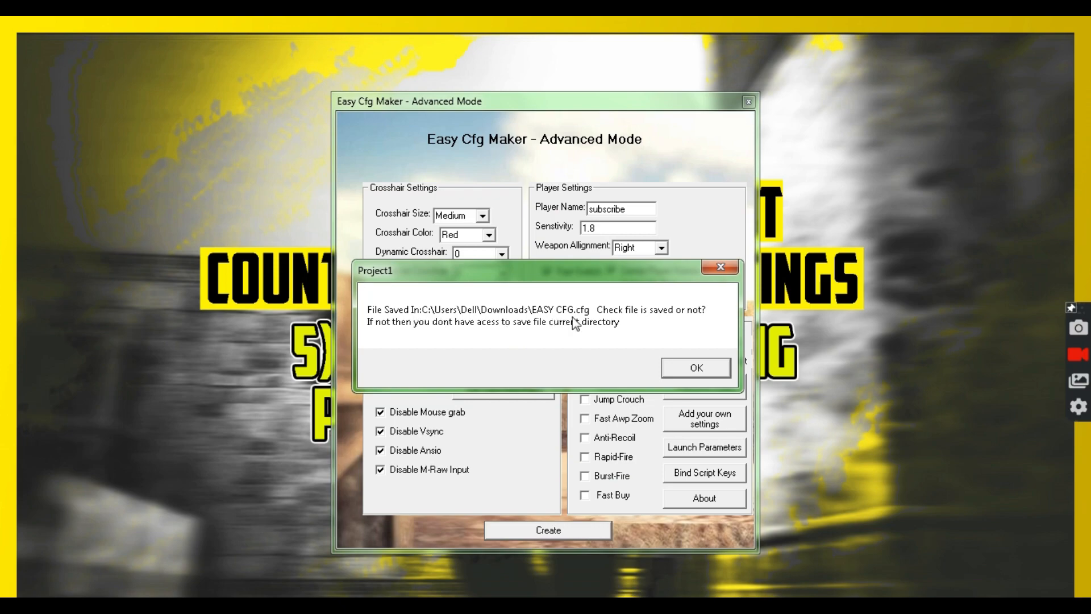
mouse_move(506, 348)
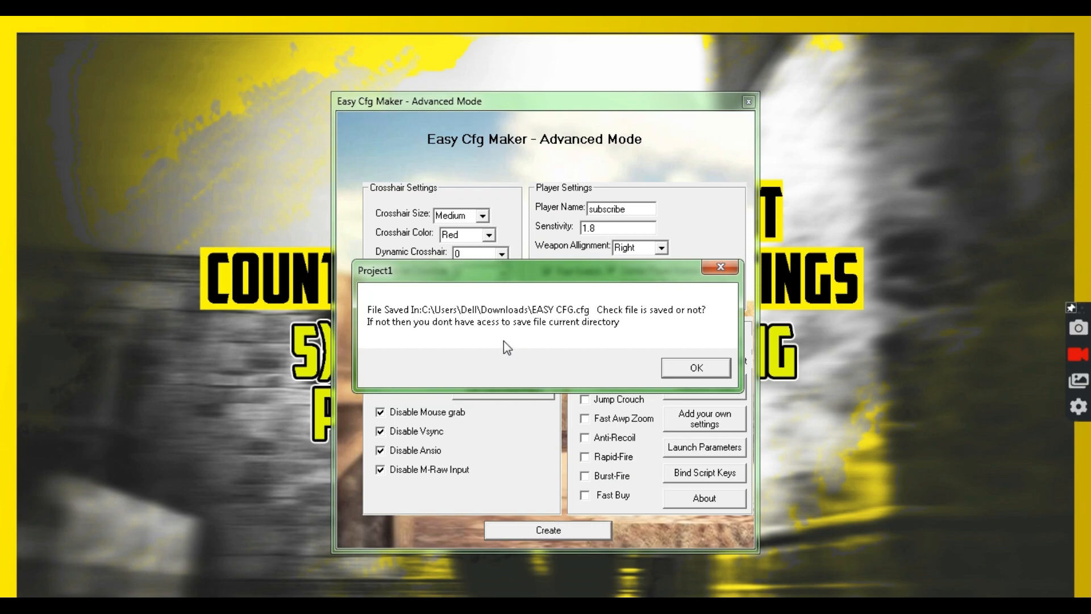